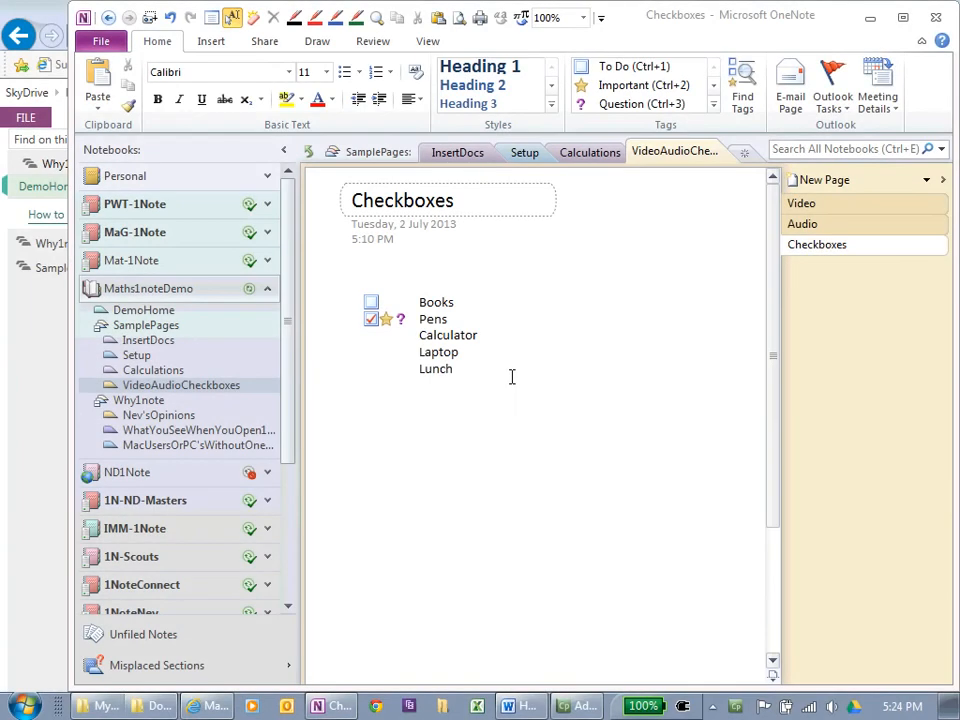
Format the Checkboxes list with Pens bold, Calculator and Laptop highlighted yellow, and a To Do tag
left_click(454, 352)
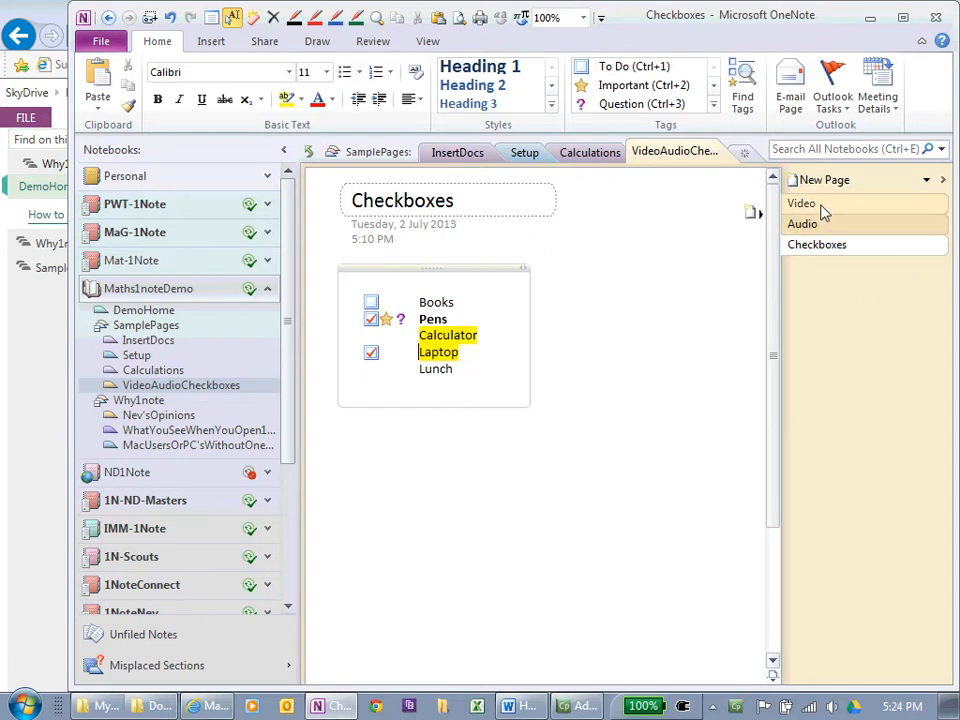
Record a second video clip on the Video page at 5:25 PM beneath the 5:12 PM one
left_click(800, 204)
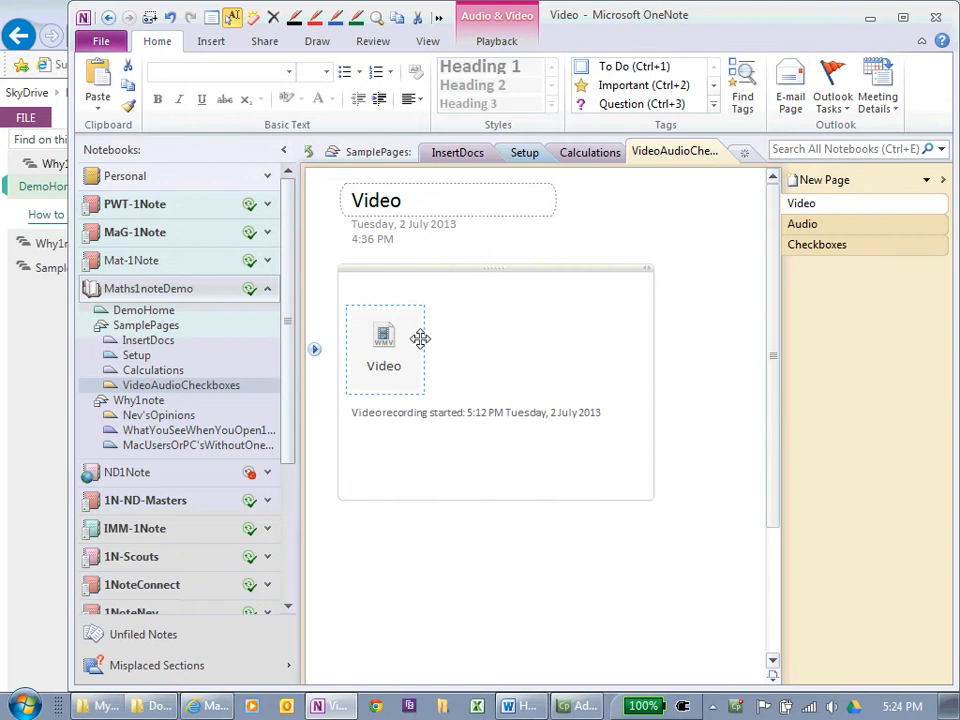
mouse_move(420, 446)
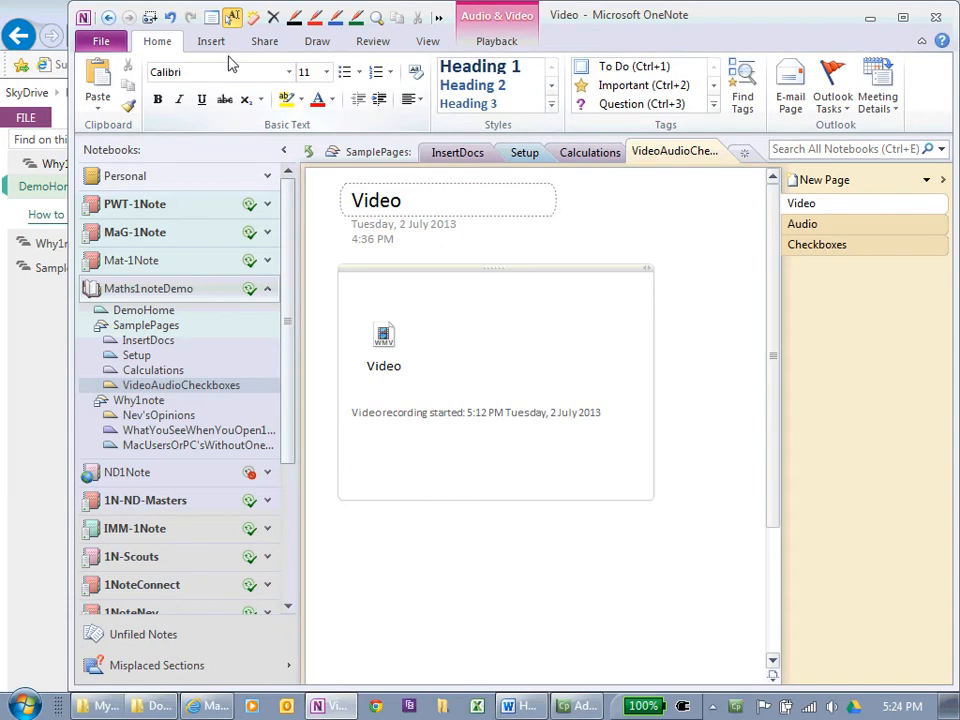
left_click(212, 40)
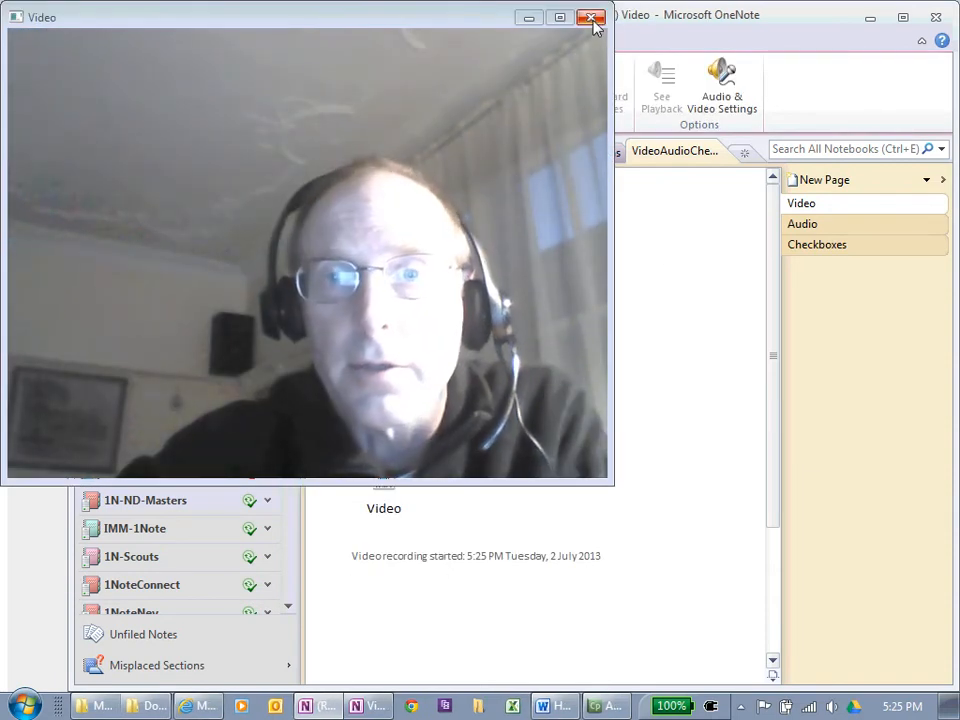
left_click(592, 18)
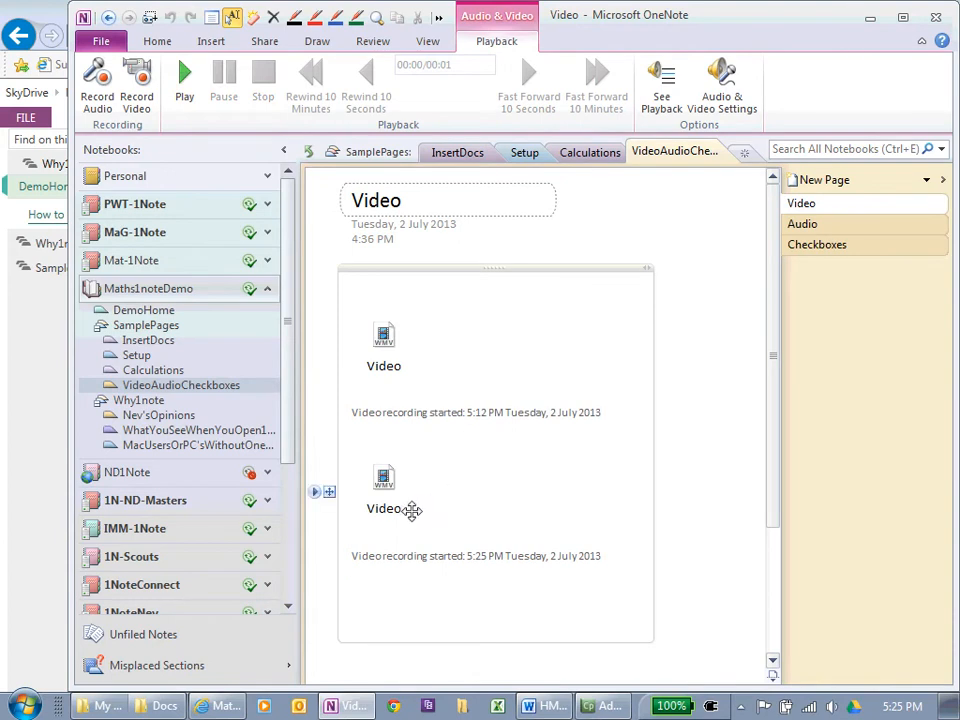
mouse_move(384, 480)
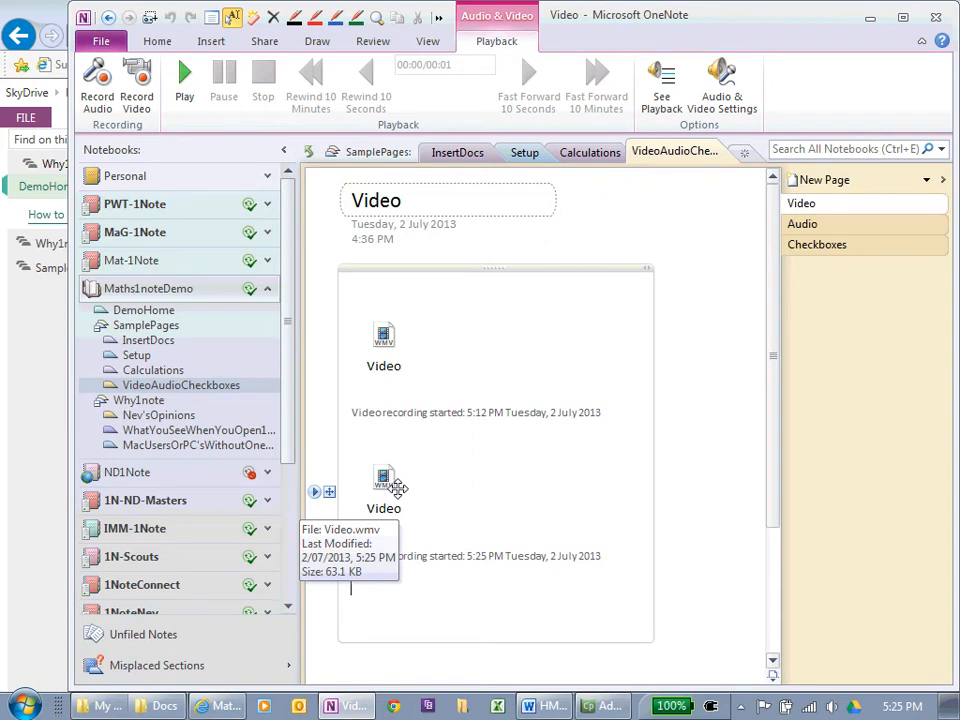
mouse_move(372, 442)
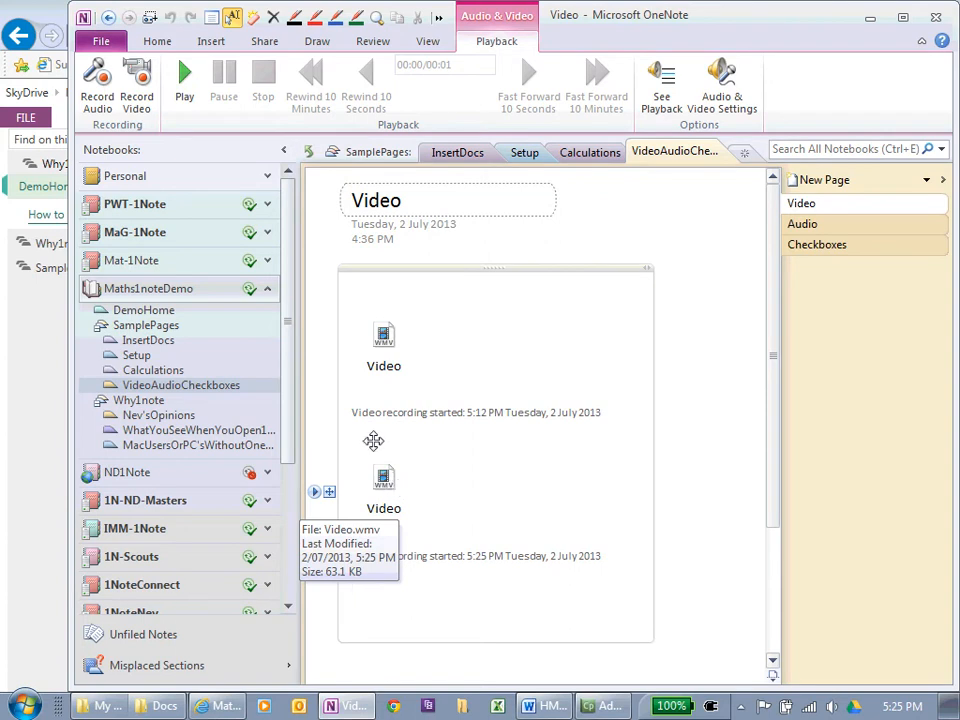
mouse_move(744, 198)
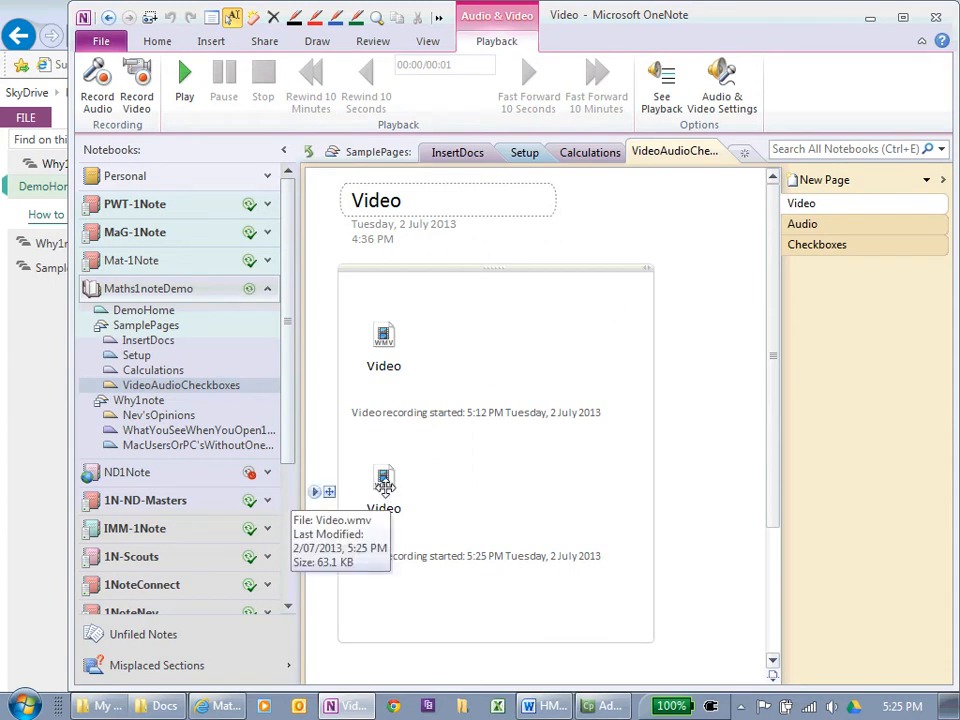
mouse_move(390, 490)
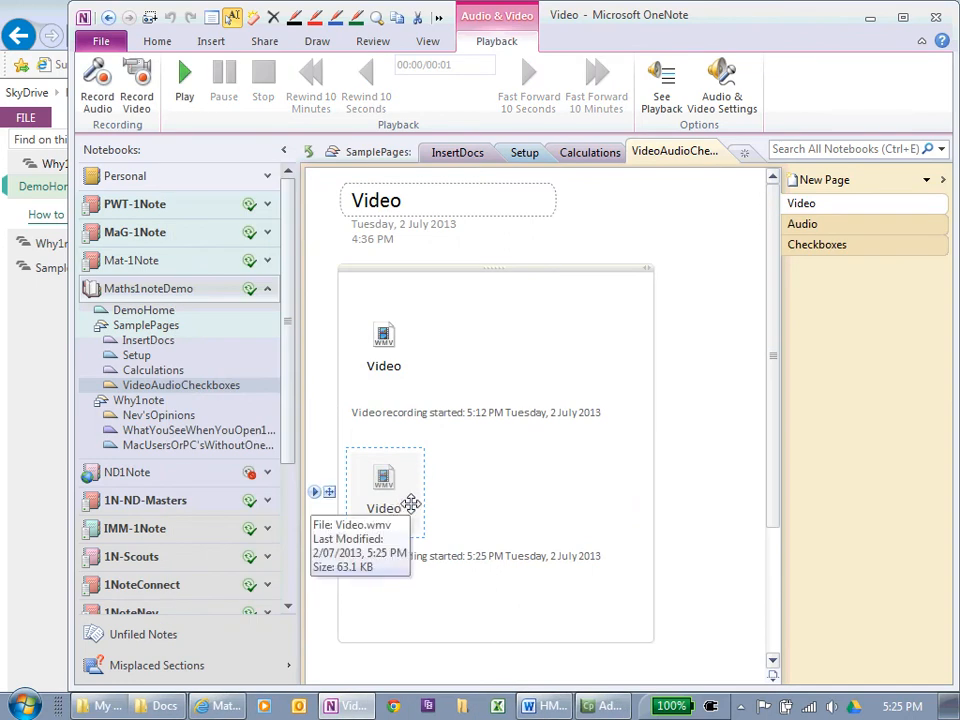
mouse_move(308, 288)
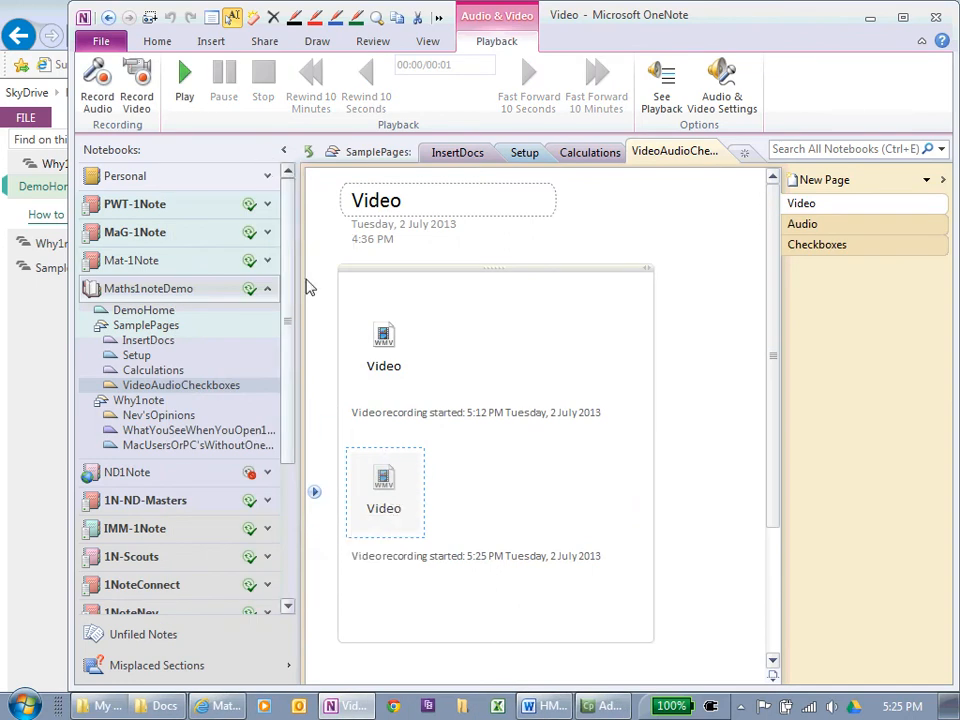
mouse_move(758, 280)
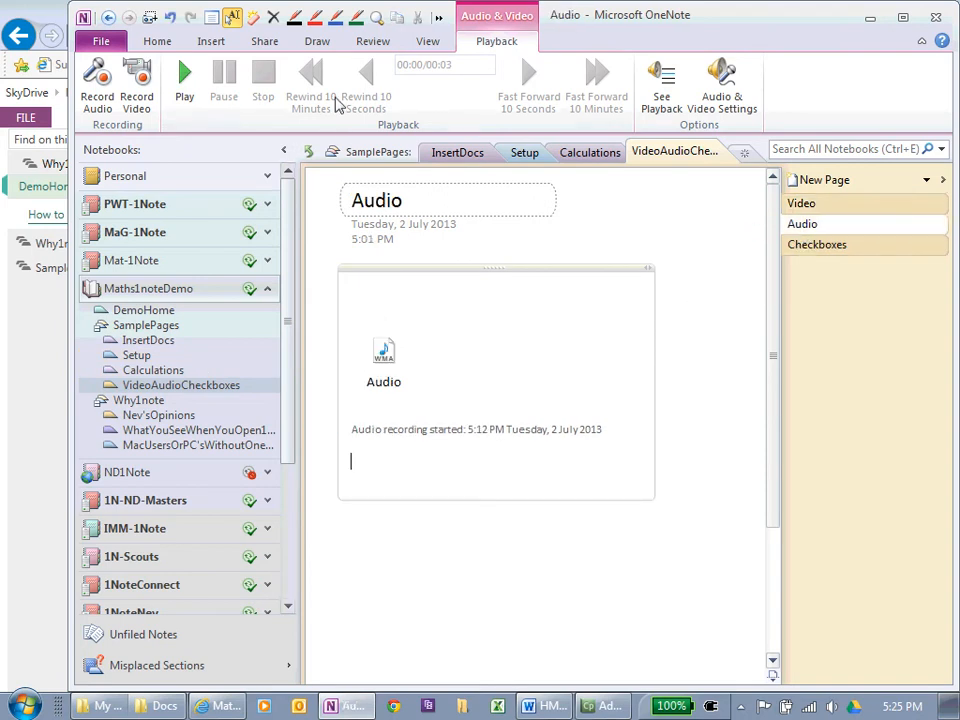
Record a second audio clip at 5:25 PM on the Audio page and play it back
left_click(212, 40)
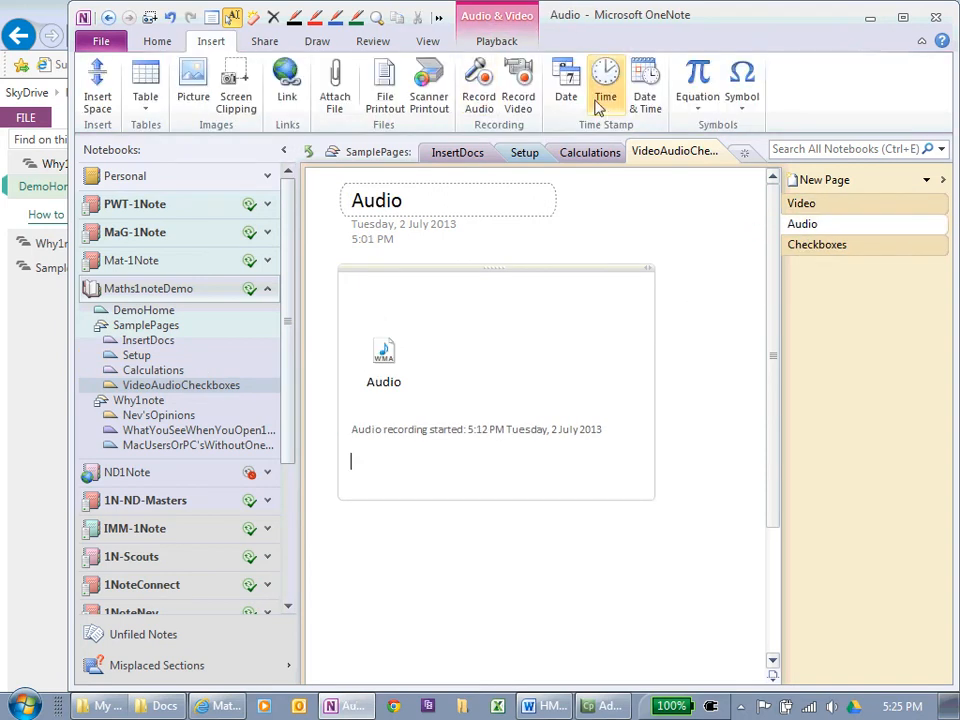
left_click(478, 82)
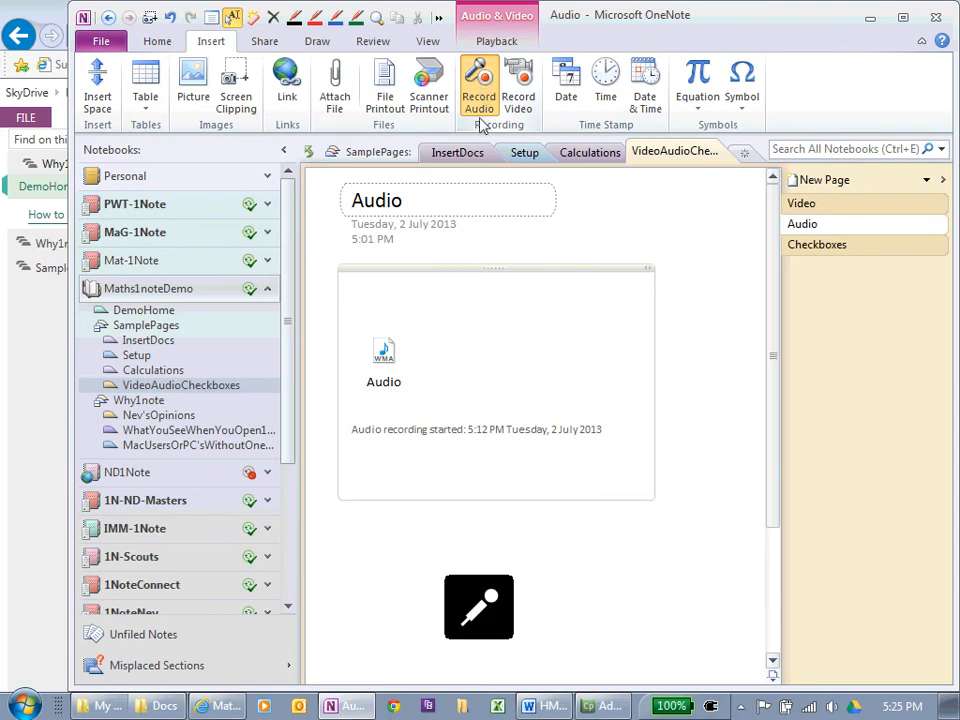
left_click(478, 84)
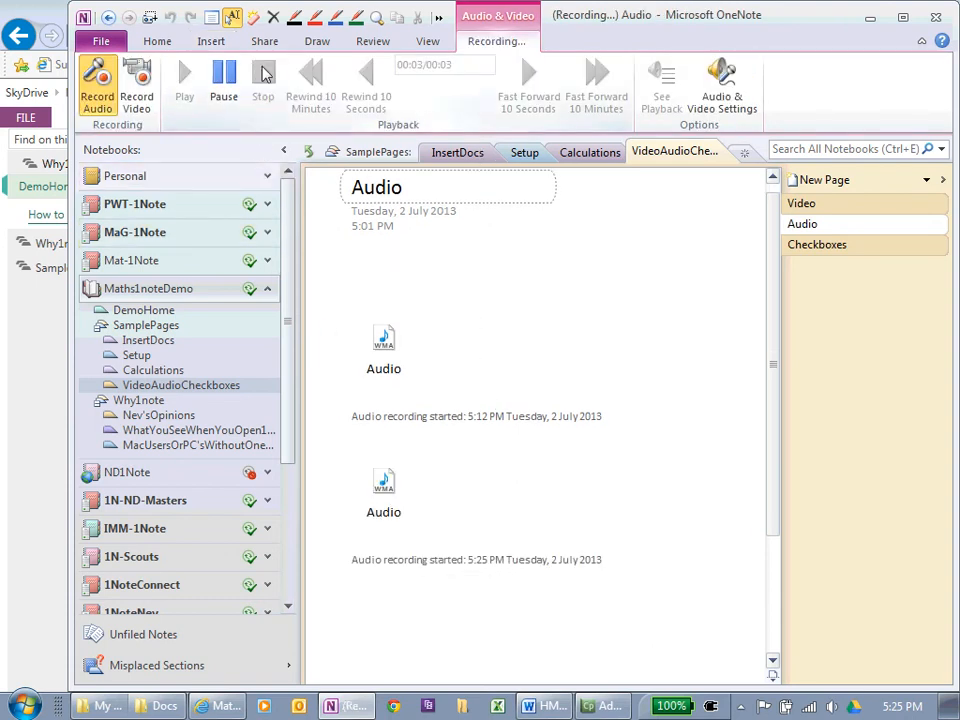
left_click(264, 76)
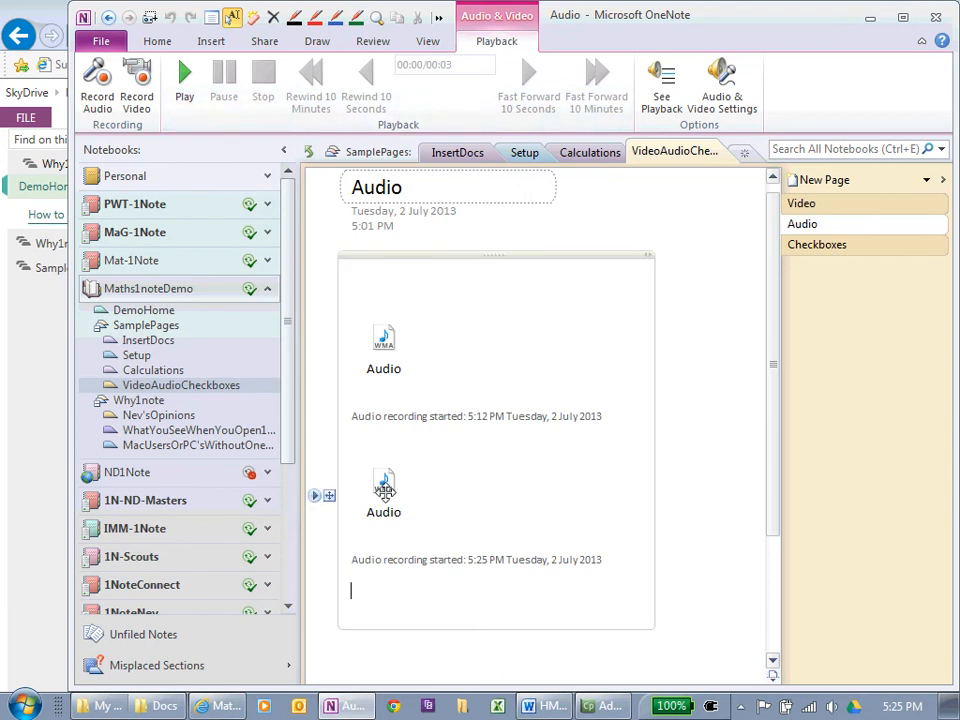
left_click(384, 490)
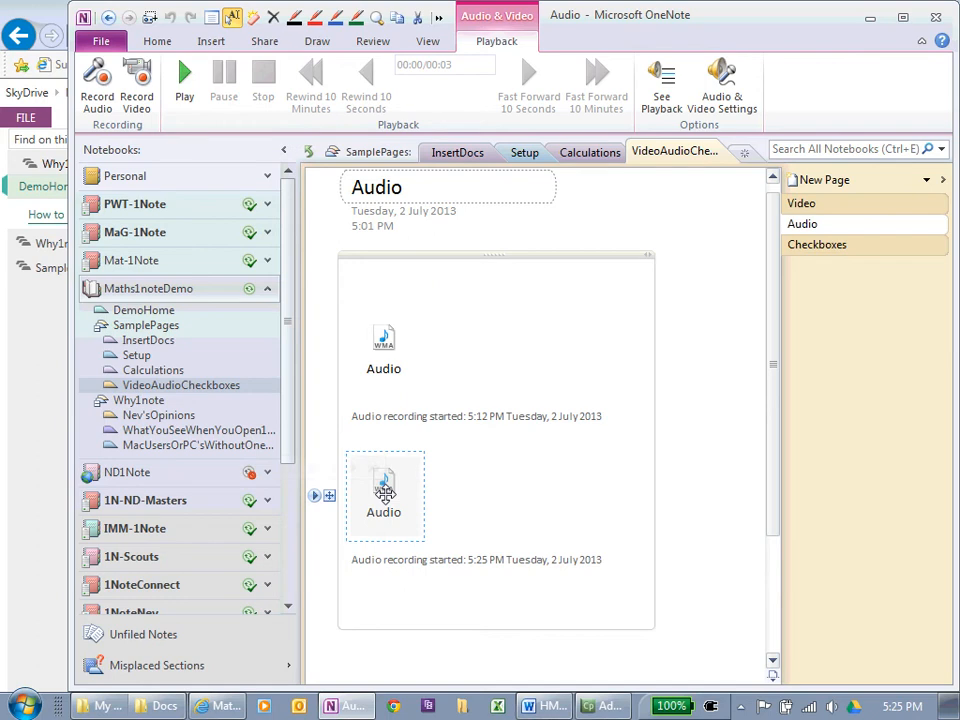
left_click(184, 76)
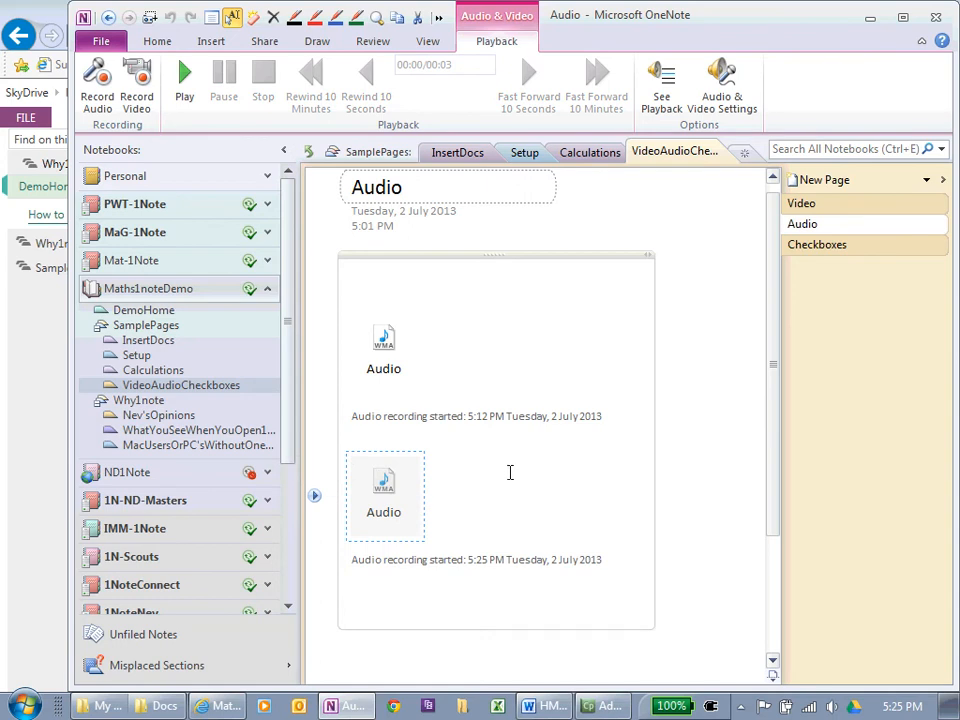
mouse_move(446, 532)
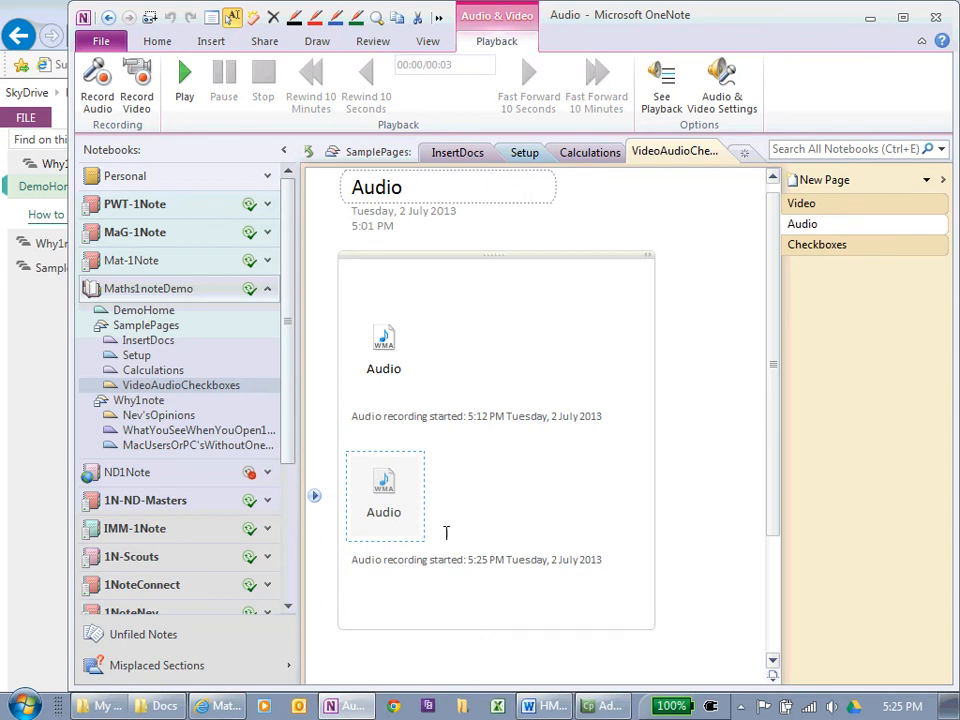
mouse_move(768, 308)
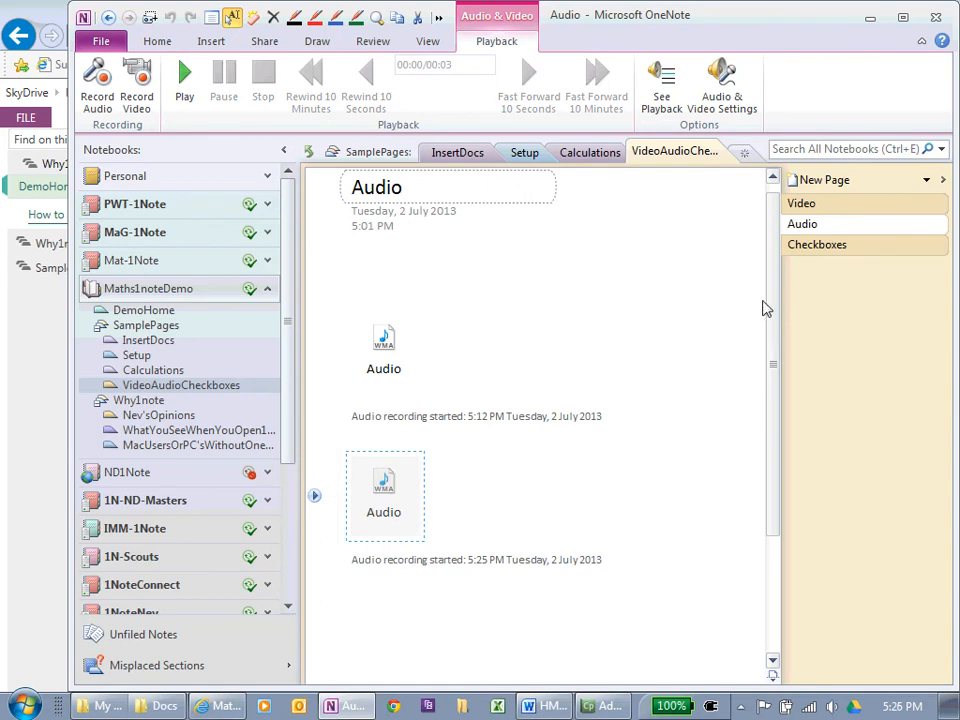
Return via the Checkboxes page to the Video page with its 5:12 PM and 5:25 PM clips
left_click(816, 244)
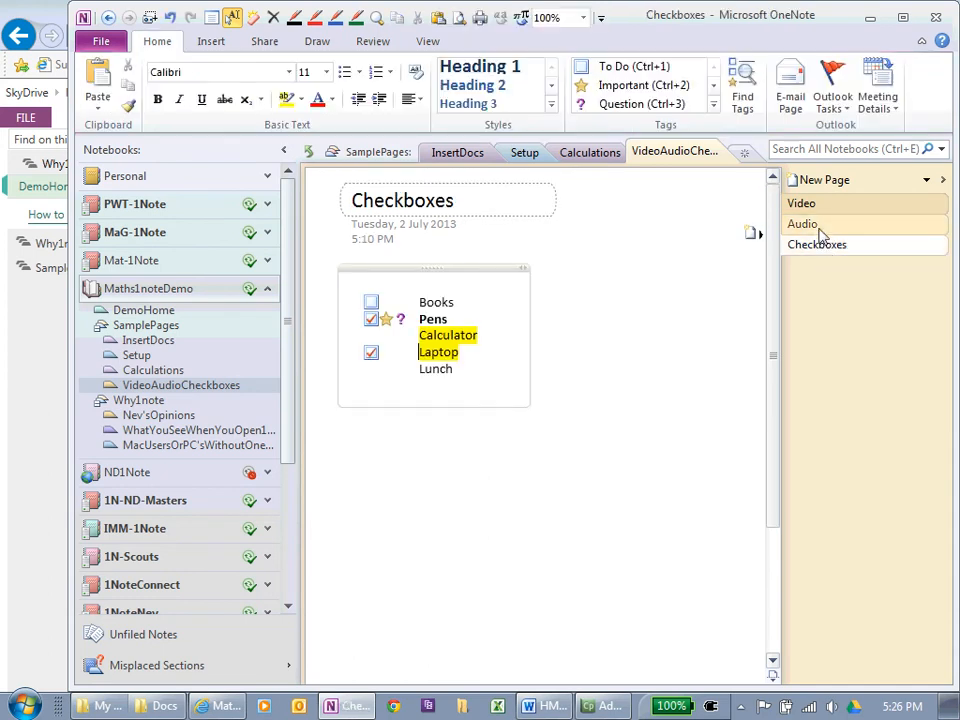
left_click(802, 204)
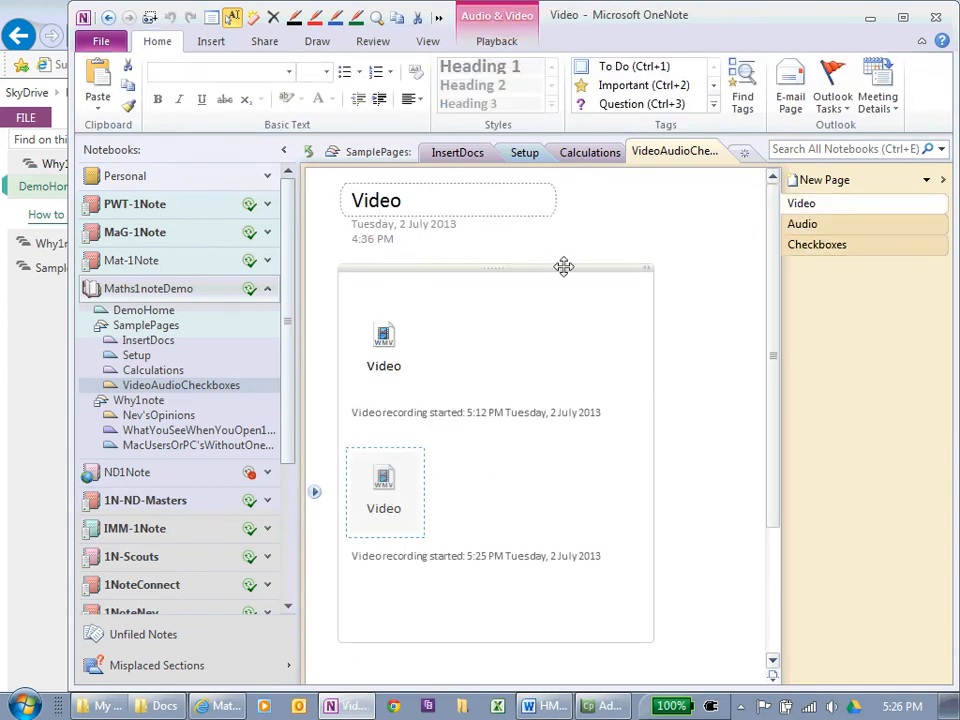
mouse_move(384, 332)
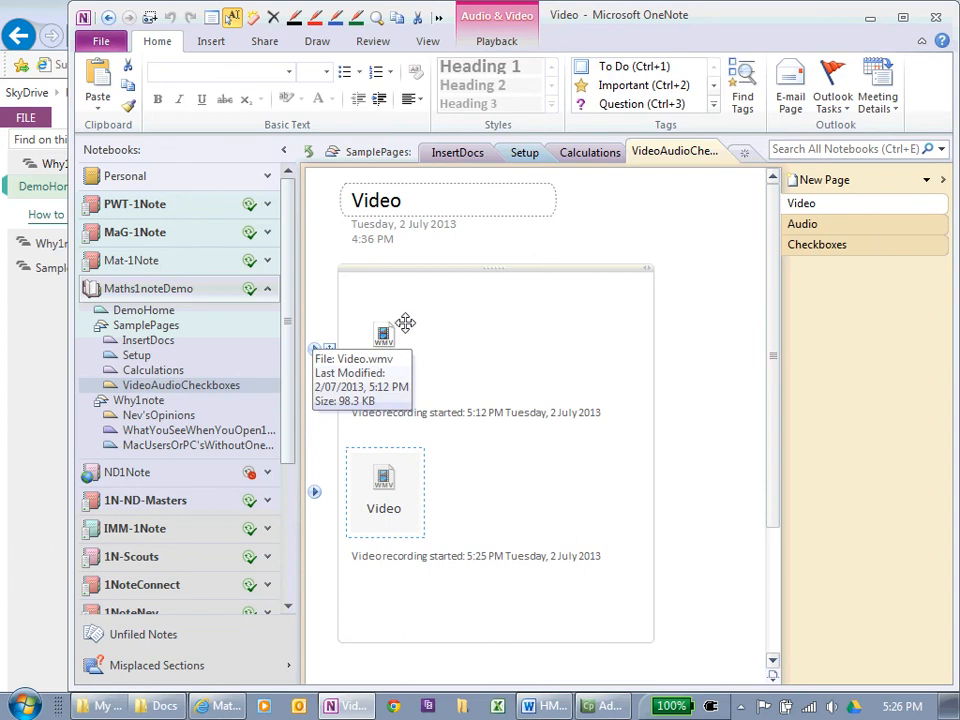
mouse_move(390, 390)
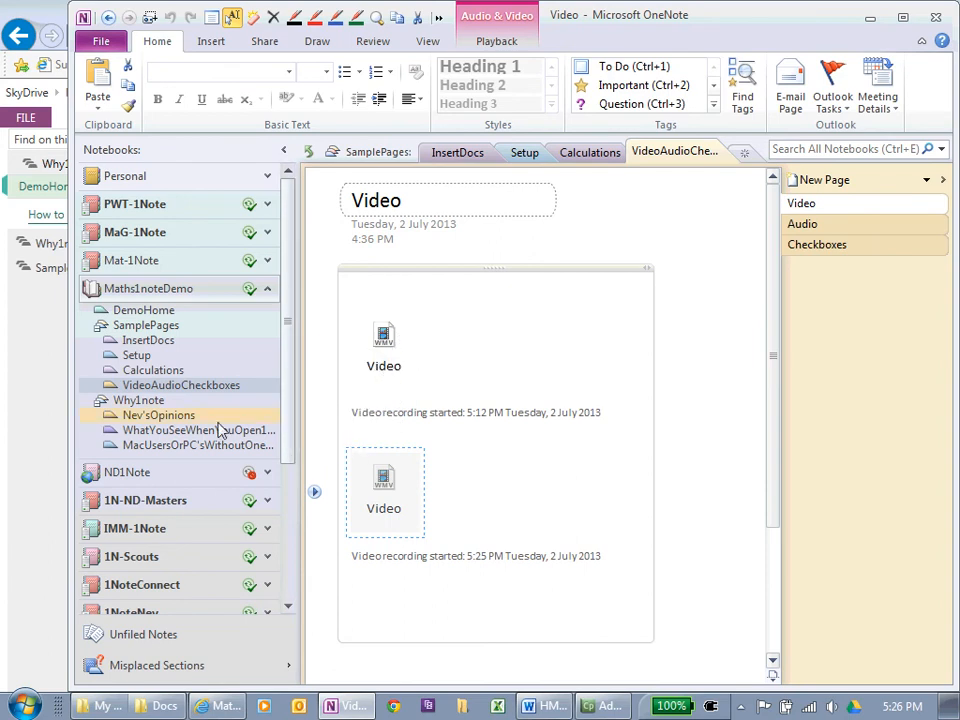
mouse_move(182, 384)
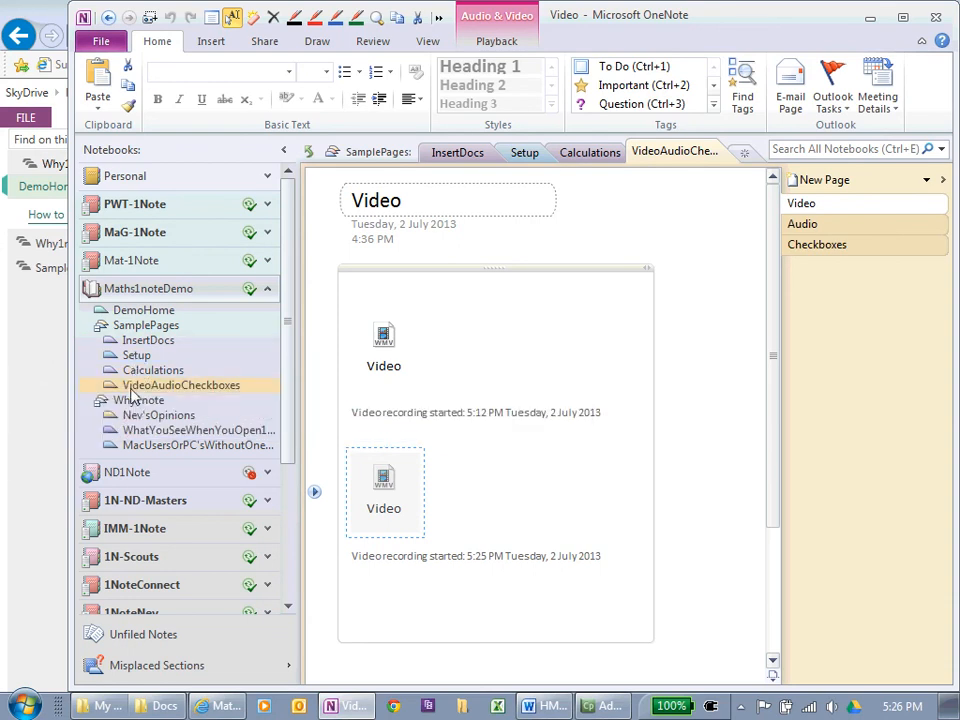
mouse_move(154, 370)
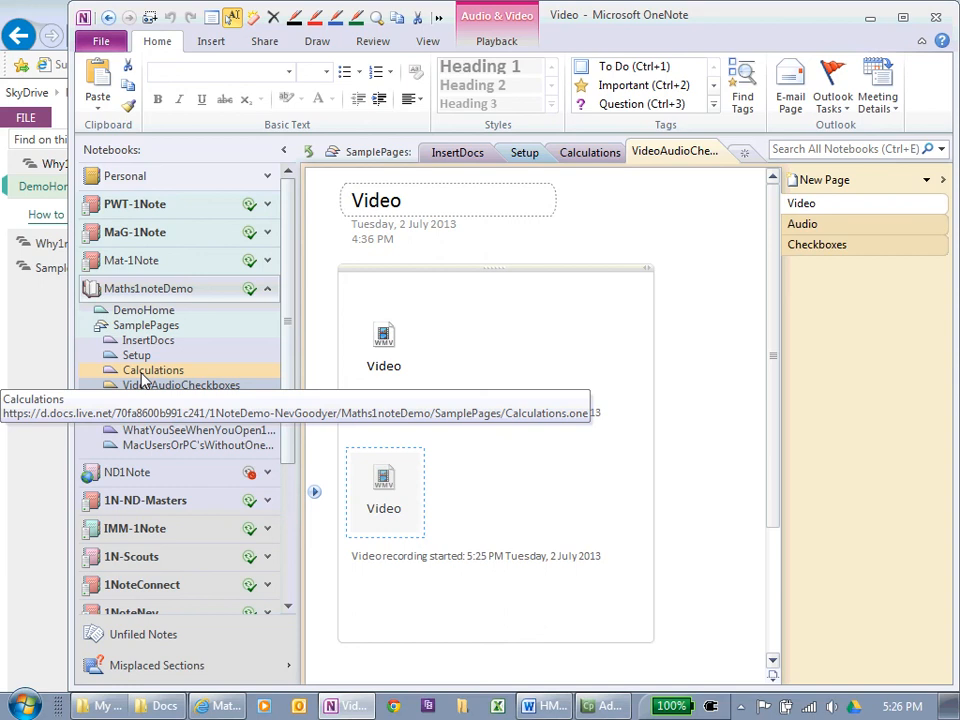
mouse_move(142, 384)
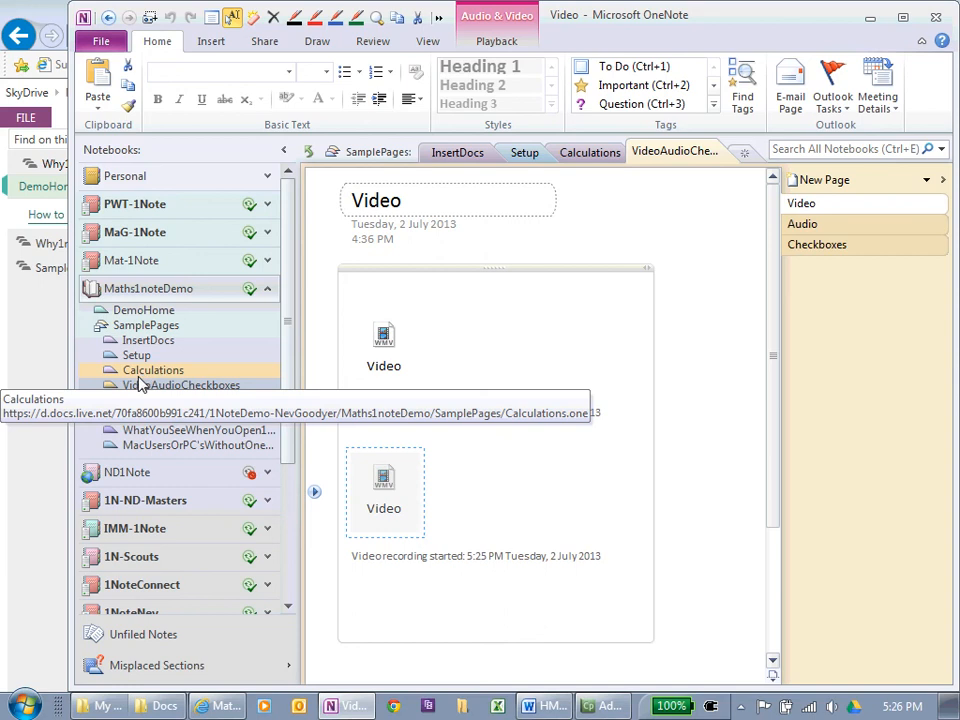